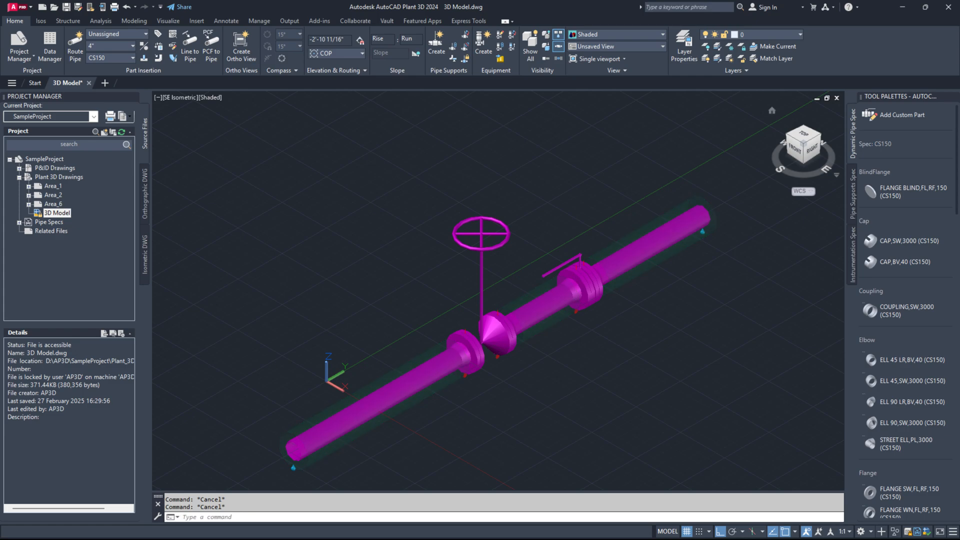
- Close the 3D Model drawing so the start page with recent files shows
left_click(684, 49)
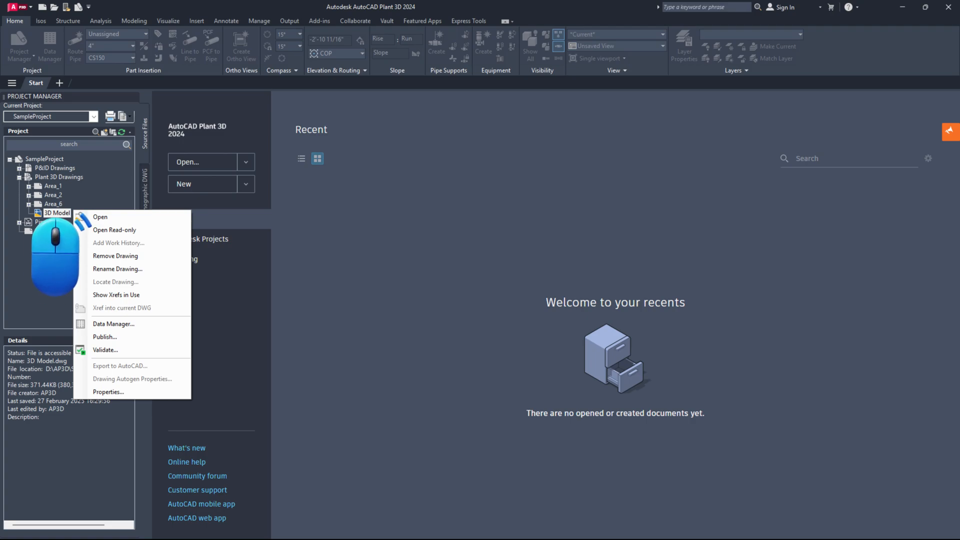
- Reopen the 3D Model, set PLANTINSULATIONUSEPARTLAYER ON and colour 0, then refresh acquired properties
left_click(100, 217)
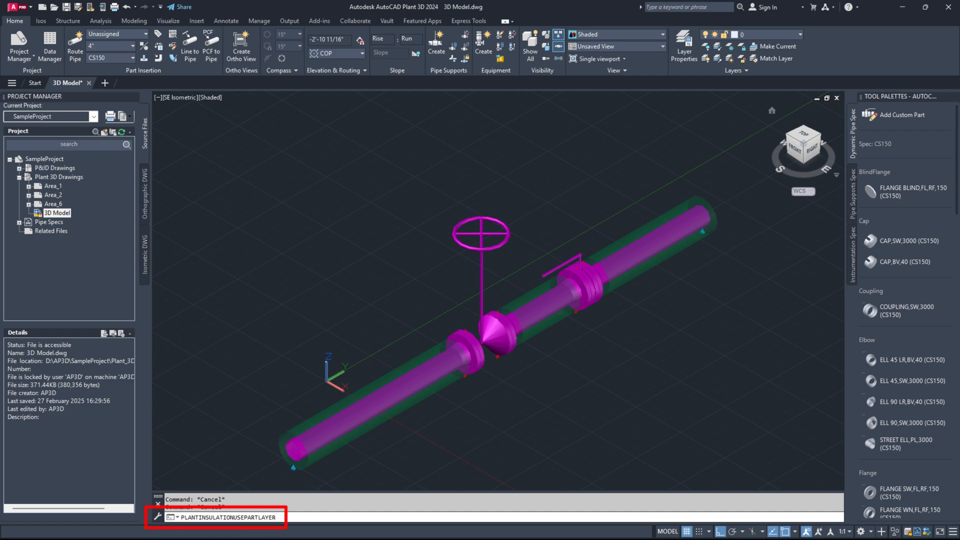
type("ON")
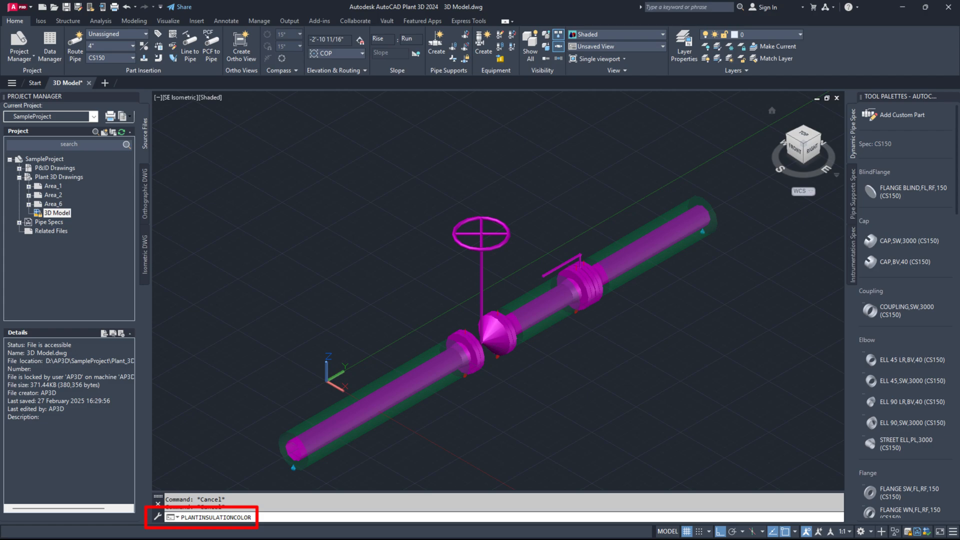
type("0")
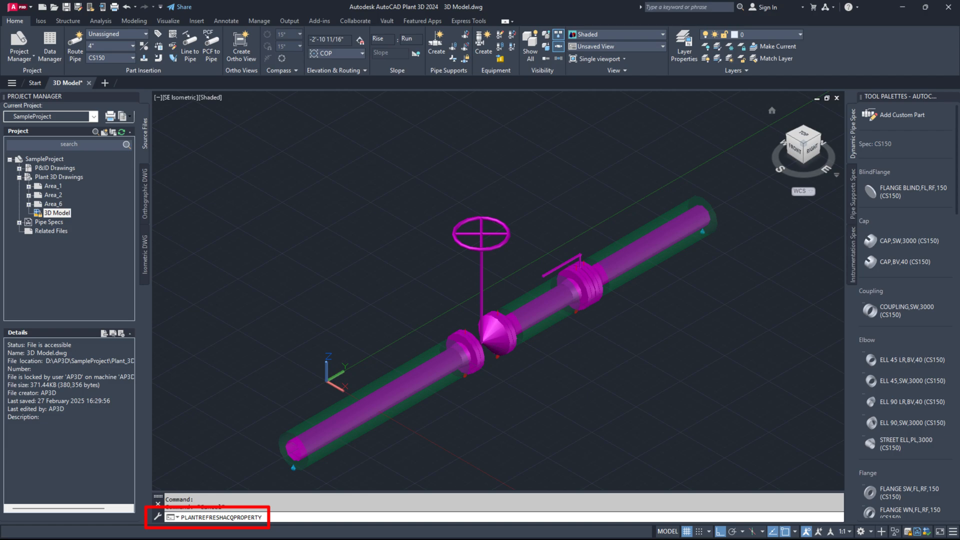
type("D")
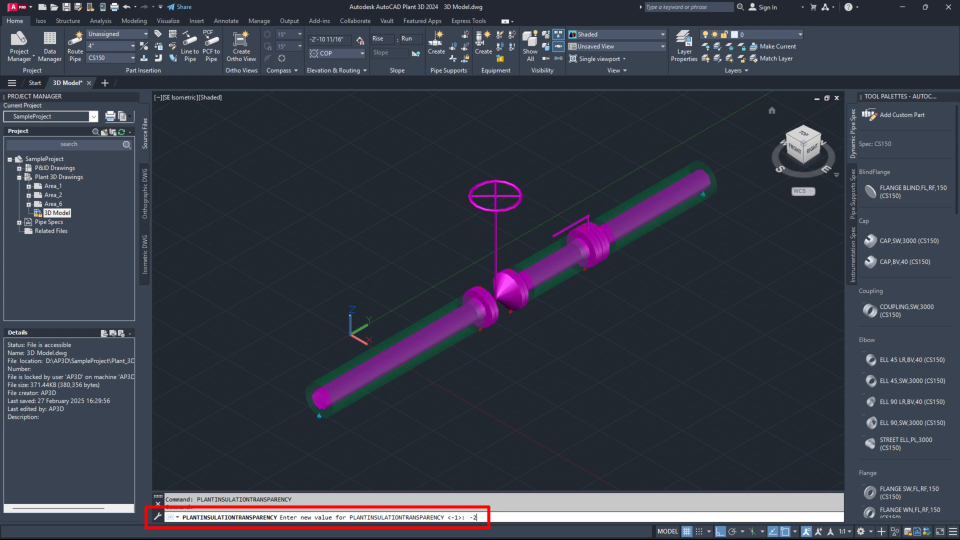
- Start PLANTINSULATIONTRANSPARENCY to set the insulation transparency to 90
left_click(684, 46)
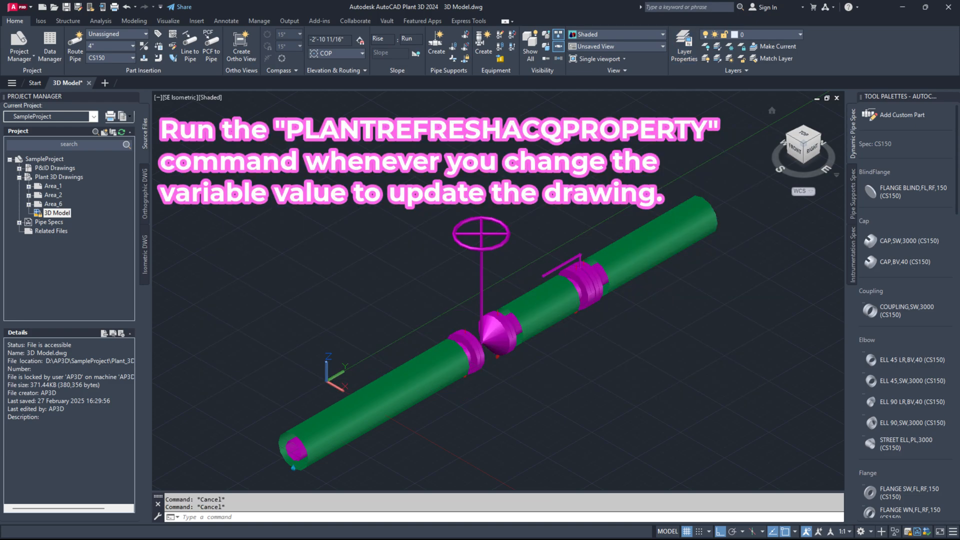
type("PLANTINSULATIONTRANSPARENCY Enter new value for PLANTINSULATIONTRANSPARENCY <-1>: 90")
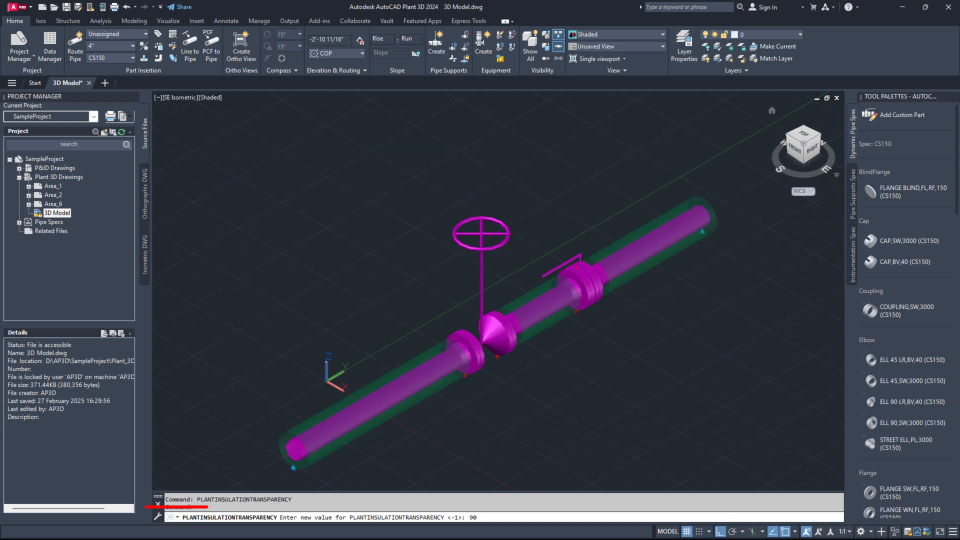